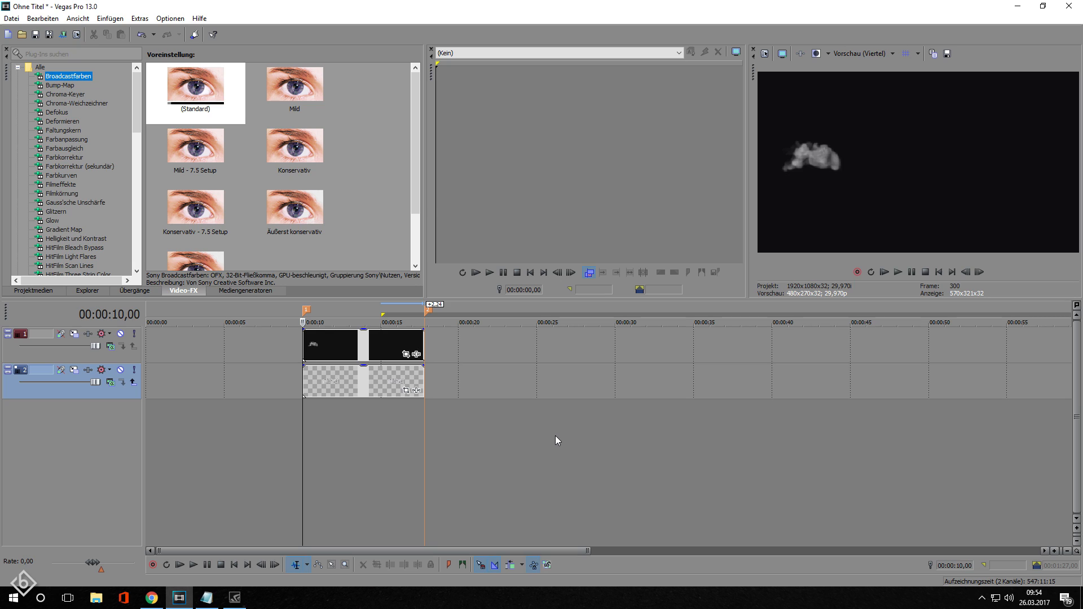
- Apply Sony Chroma Keyer to the Passing Smoke clip keying out black, then close its FX window
click(65, 94)
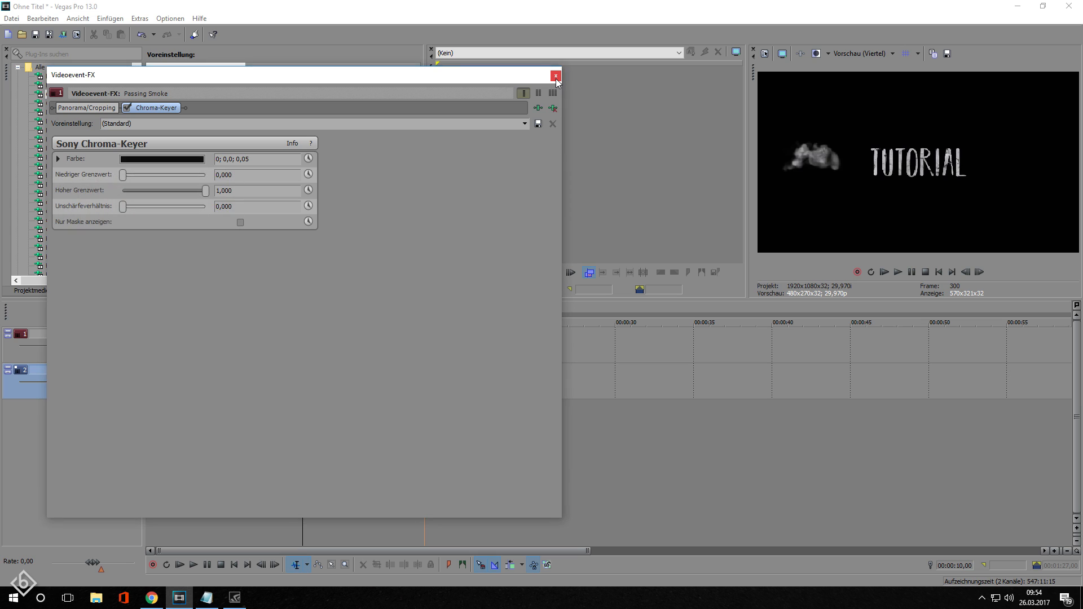
click(555, 75)
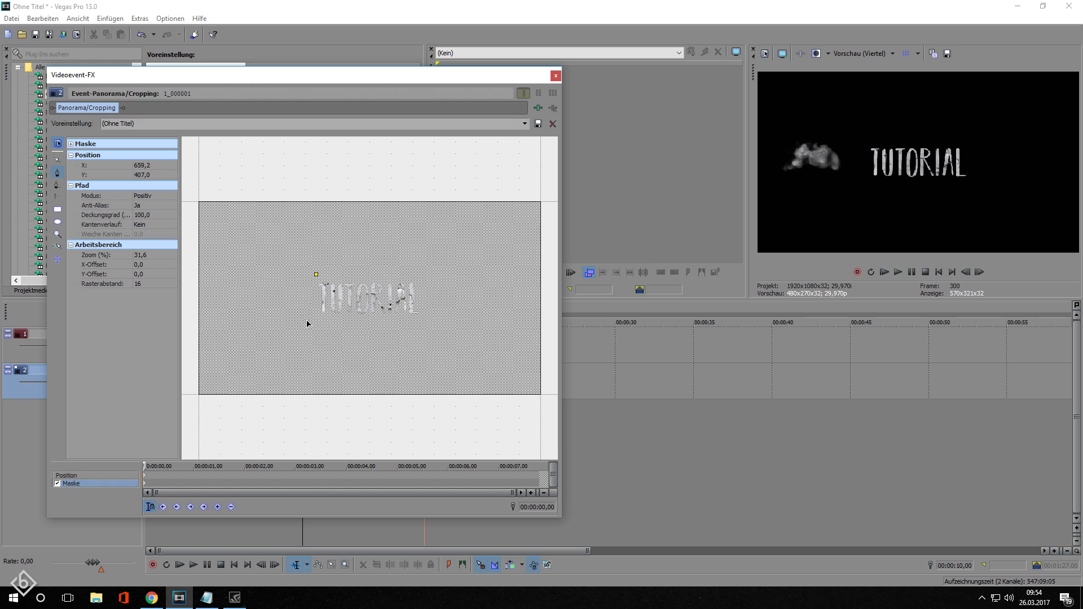
- Draw a mask rectangle over the T and enable edge feathering with soft edges 5,0
drag(316, 274, 285, 320)
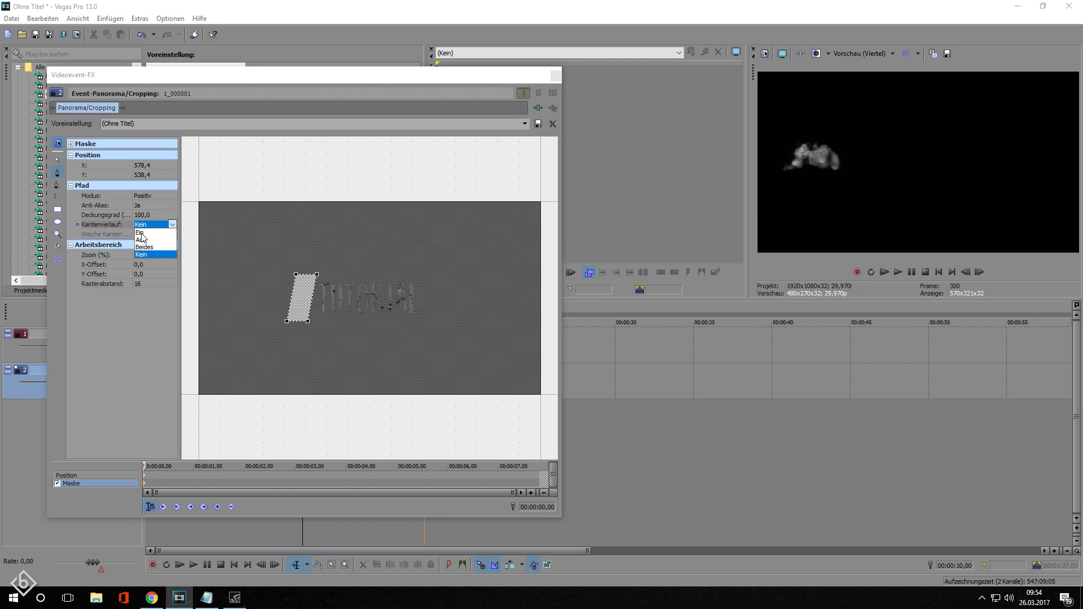
click(140, 233)
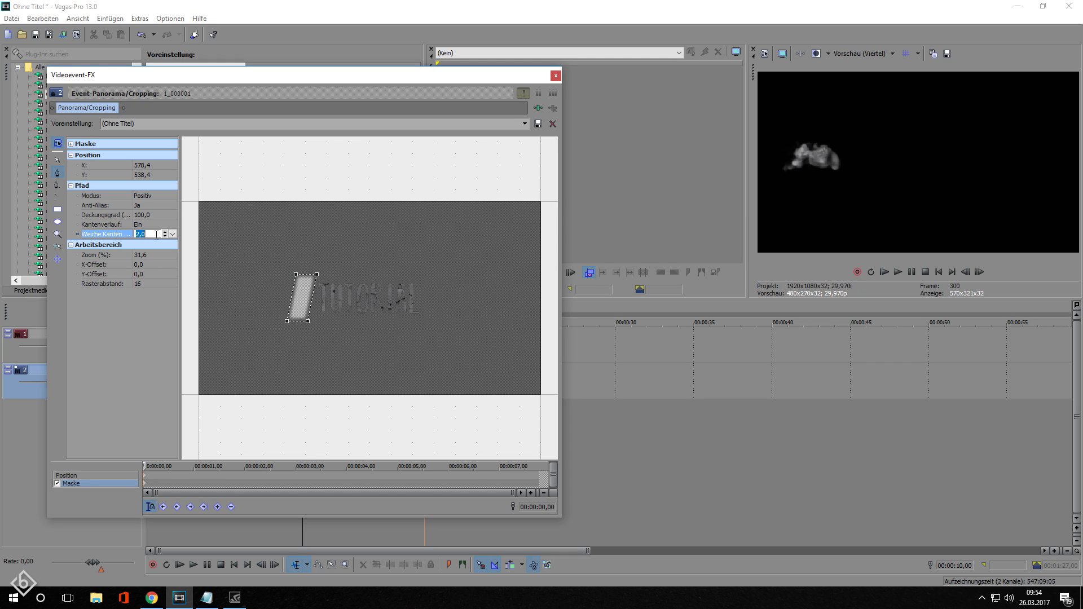
text(5,0)
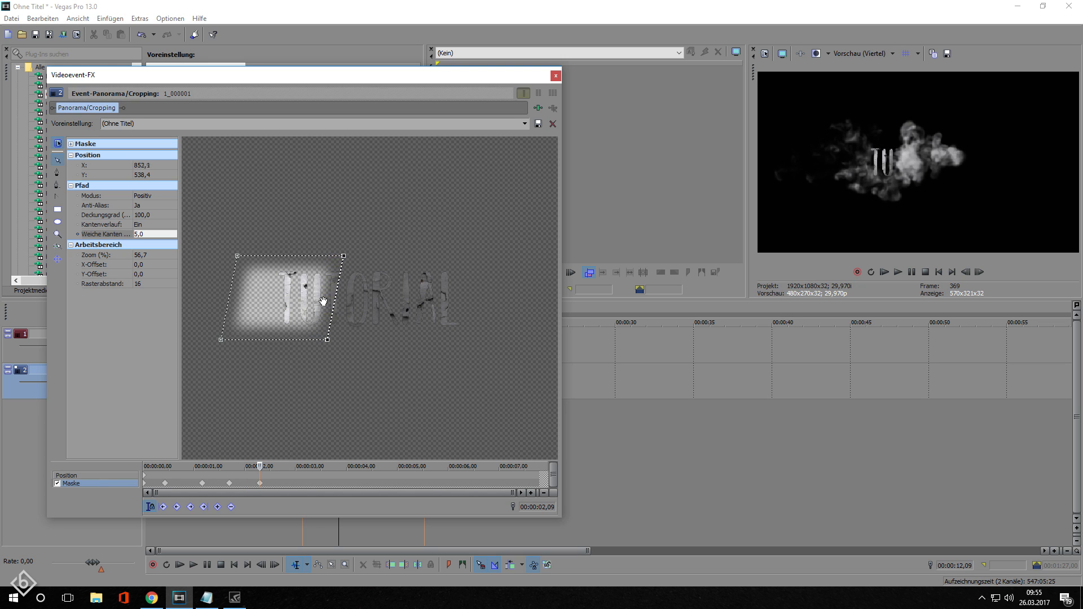
- Keyframe the mask's right edge further right over time, revealing up to the R of TUTOR
drag(283, 297, 328, 297)
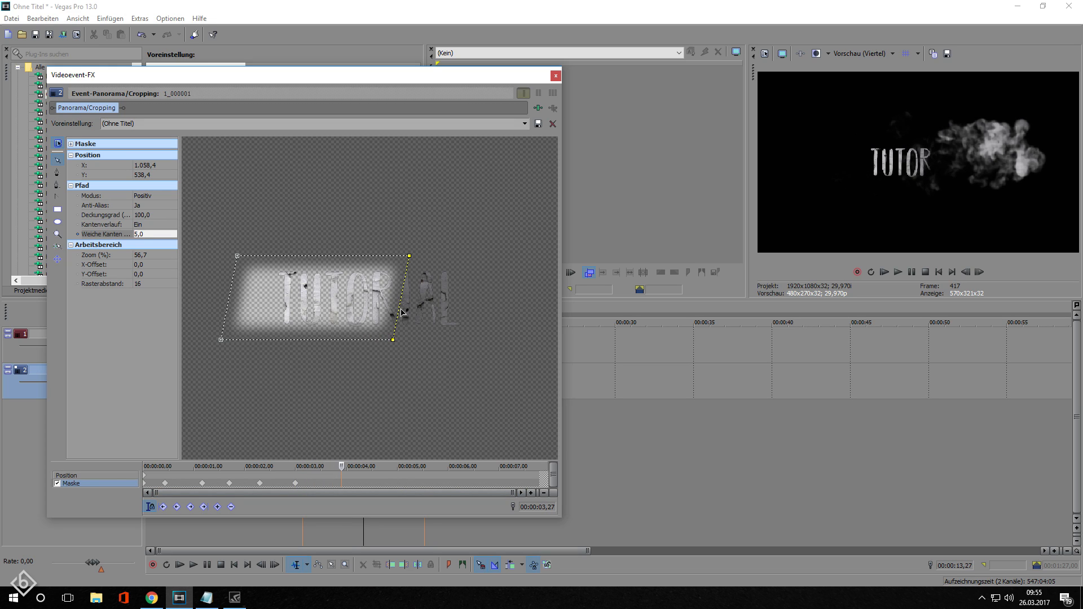
drag(409, 256, 420, 256)
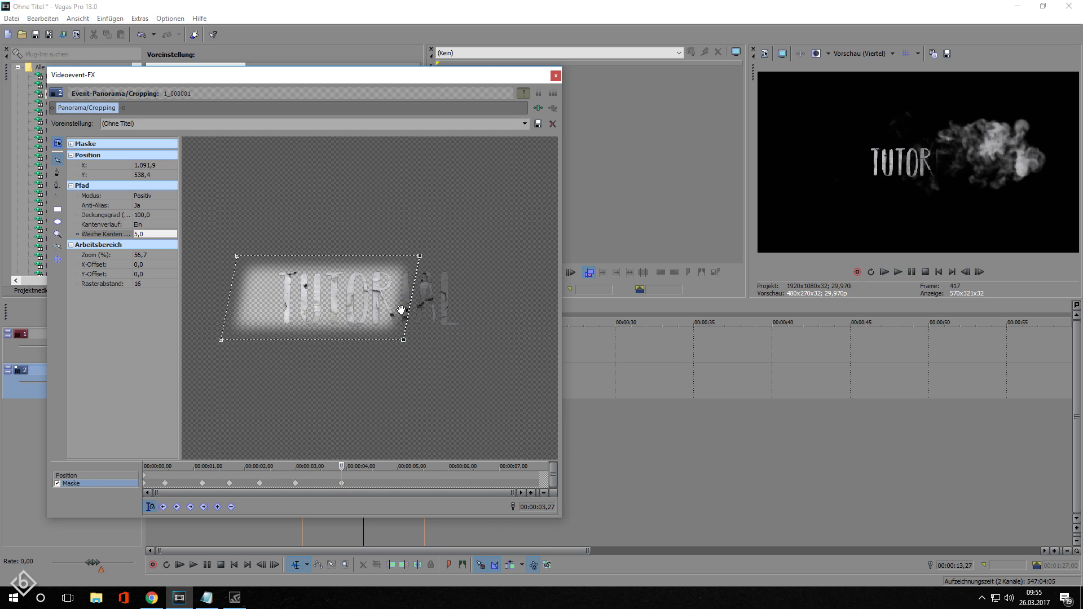